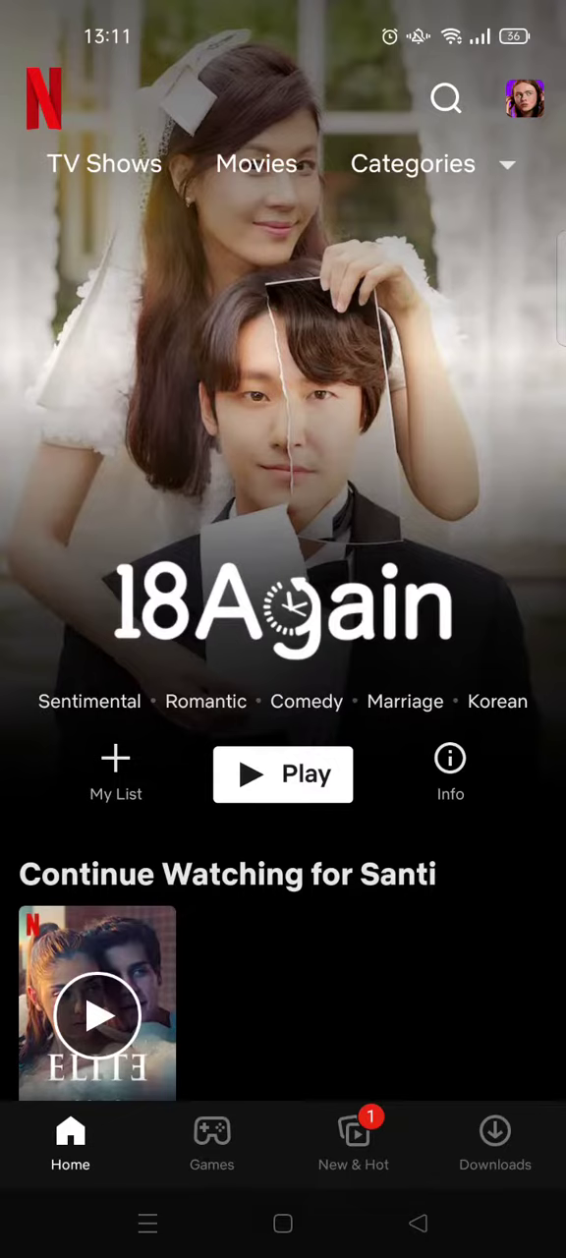
{"action": "scroll", "scroll_direction": "down", "scroll_amount": 3}
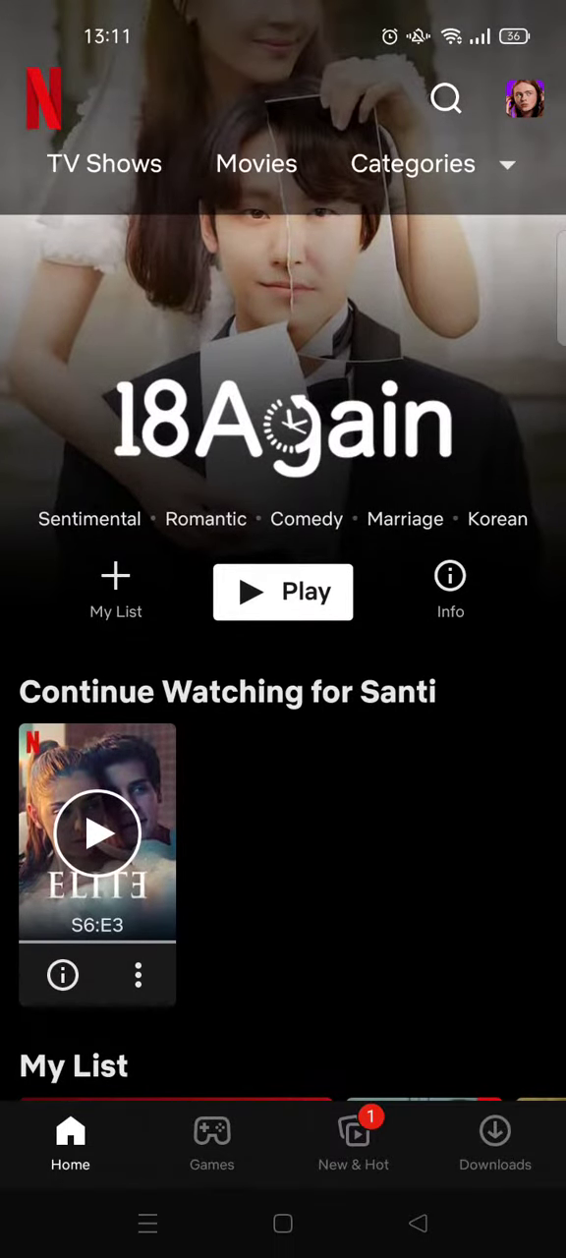
{"action": "scroll", "scroll_direction": "down", "scroll_amount": 3}
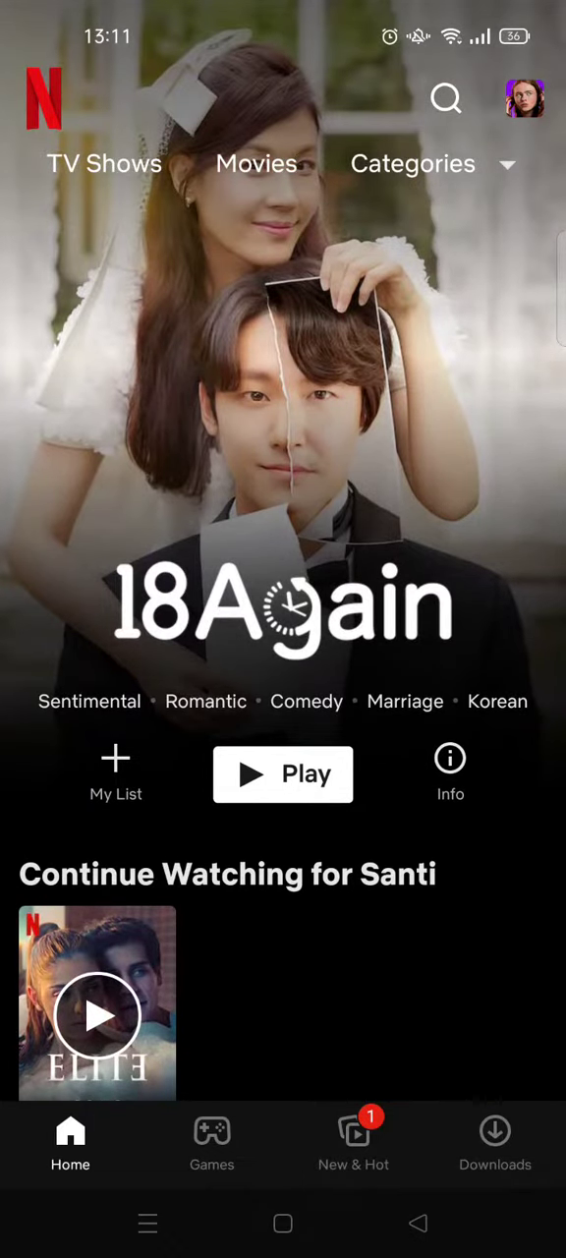
{"action": "left_click", "coordinate": [523, 98]}
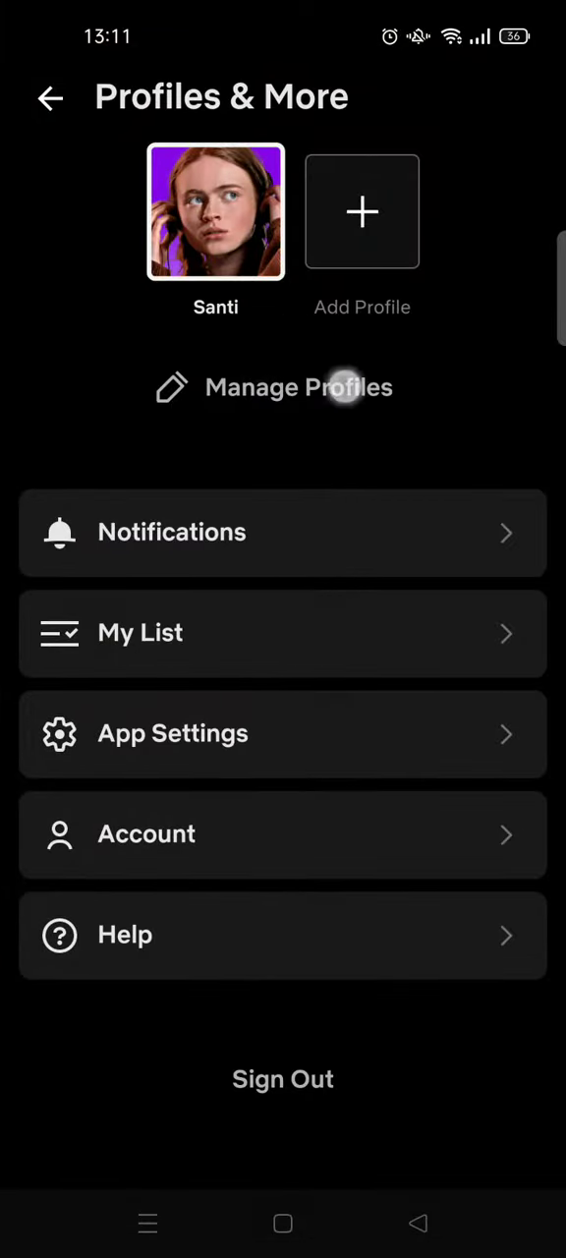
{"action": "left_click", "coordinate": [298, 385]}
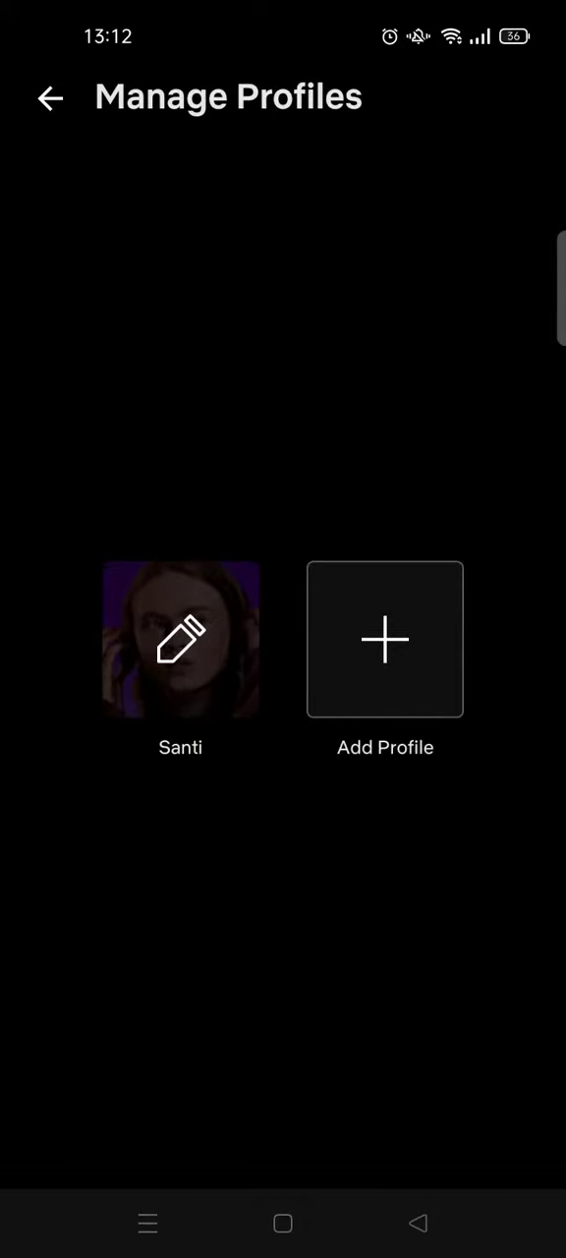
{"action": "left_click", "coordinate": [181, 640]}
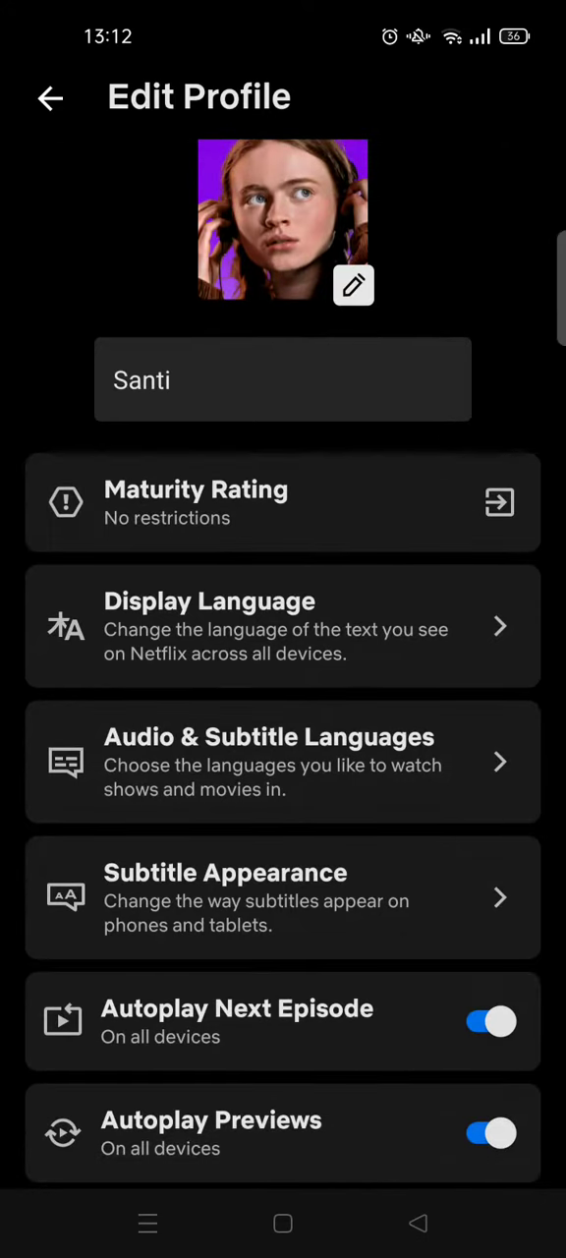
{"action": "scroll", "scroll_direction": "down", "scroll_amount": 3}
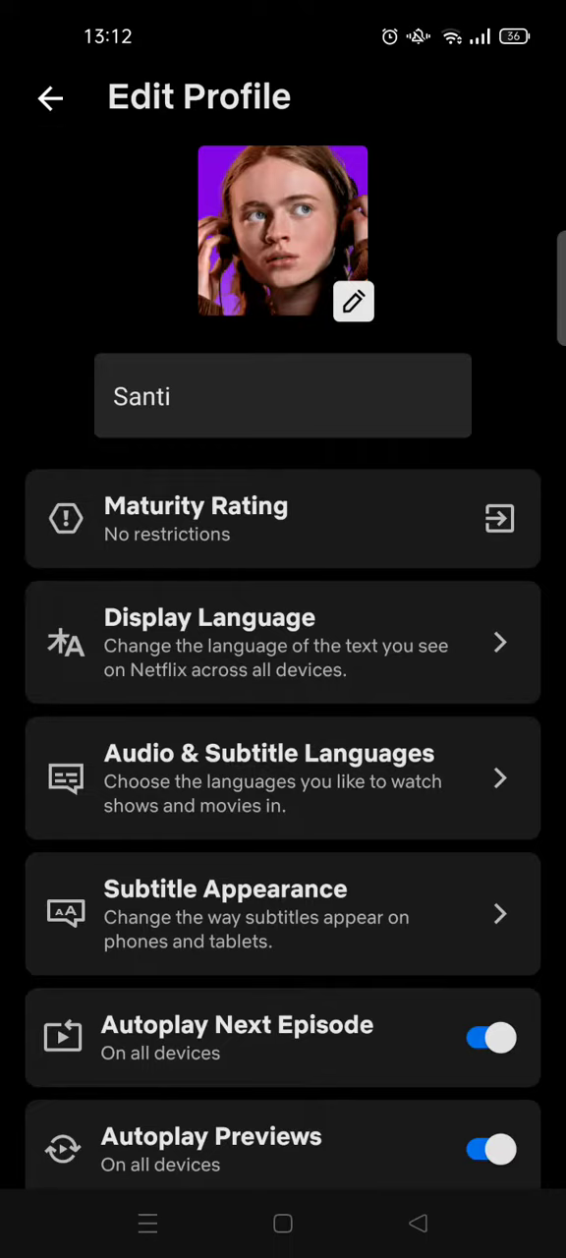
{"action": "left_click", "coordinate": [51, 98]}
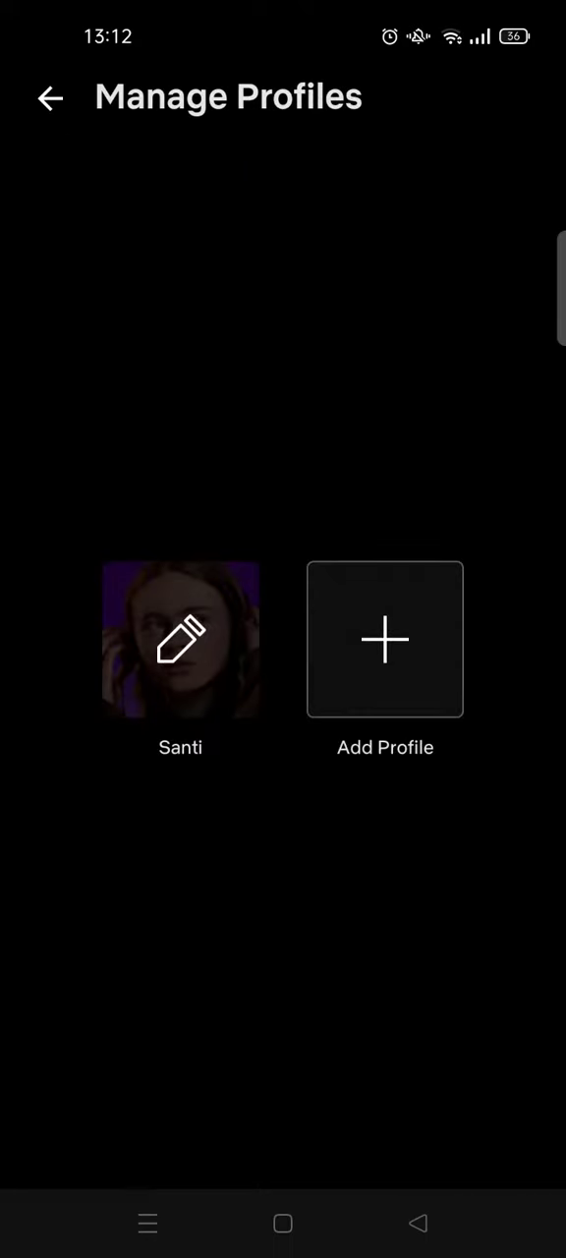
- Create a new profile named Yshsh and save it beside Santi
{"action": "left_click", "coordinate": [385, 640]}
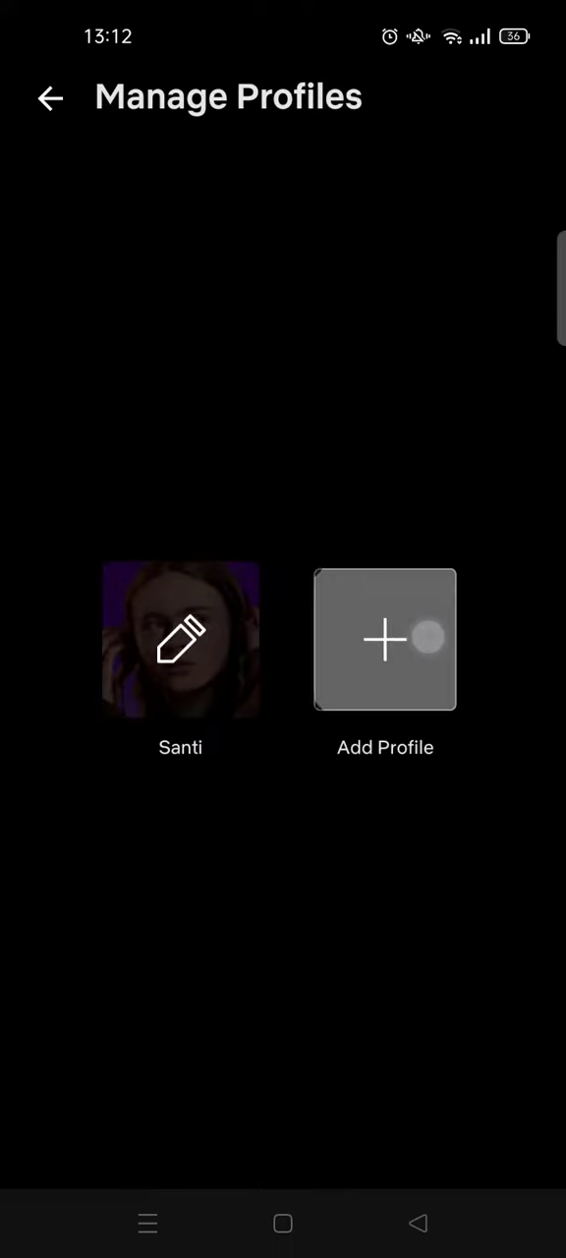
{"action": "left_click", "coordinate": [385, 639]}
{"action": "type", "text": "Yshsh"}
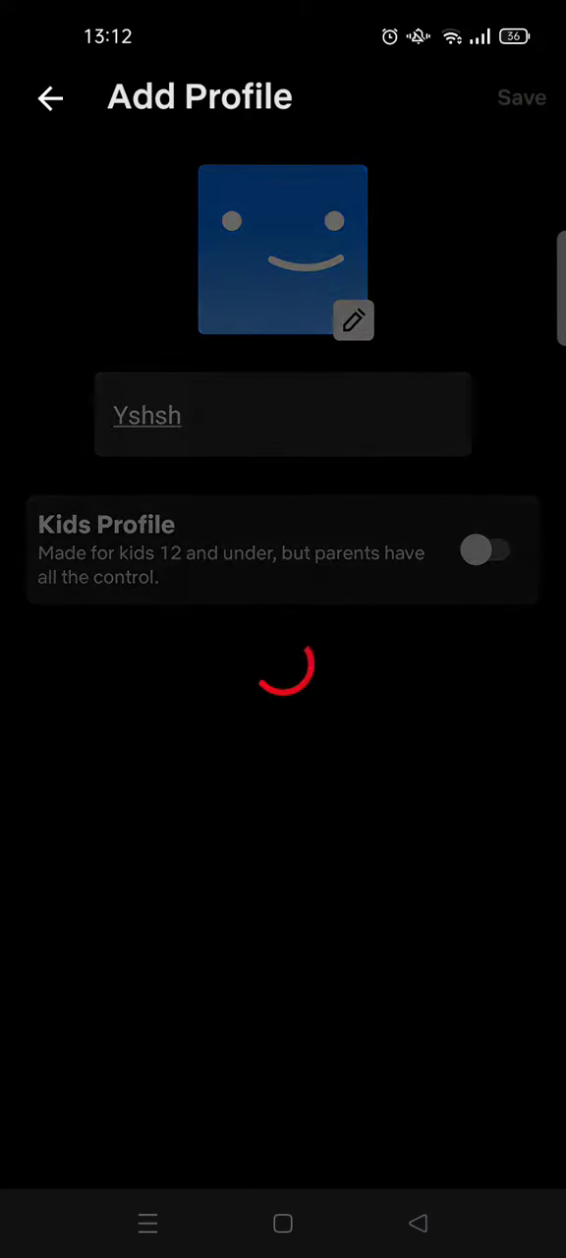
{"action": "left_click", "coordinate": [523, 96]}
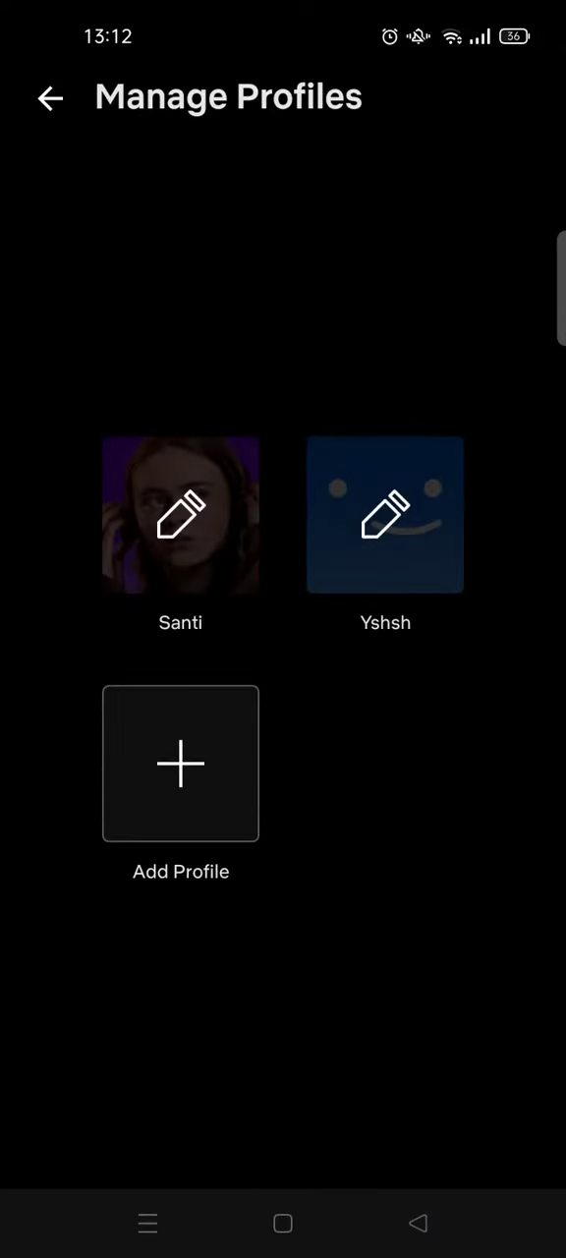
{"action": "left_click", "coordinate": [385, 515]}
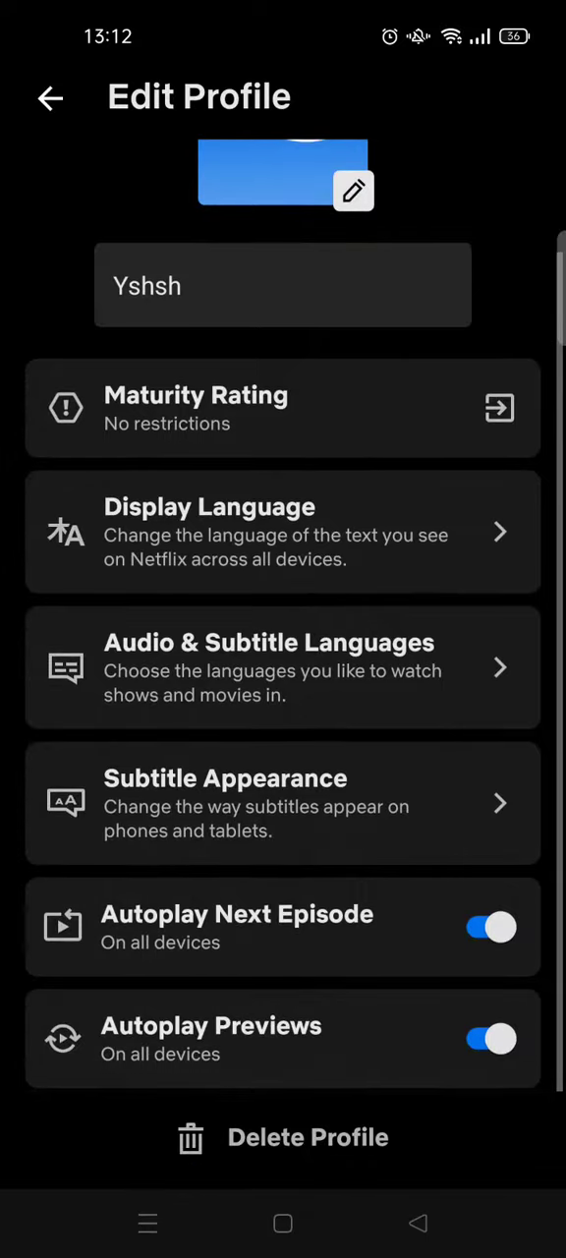
{"action": "left_click", "coordinate": [51, 98]}
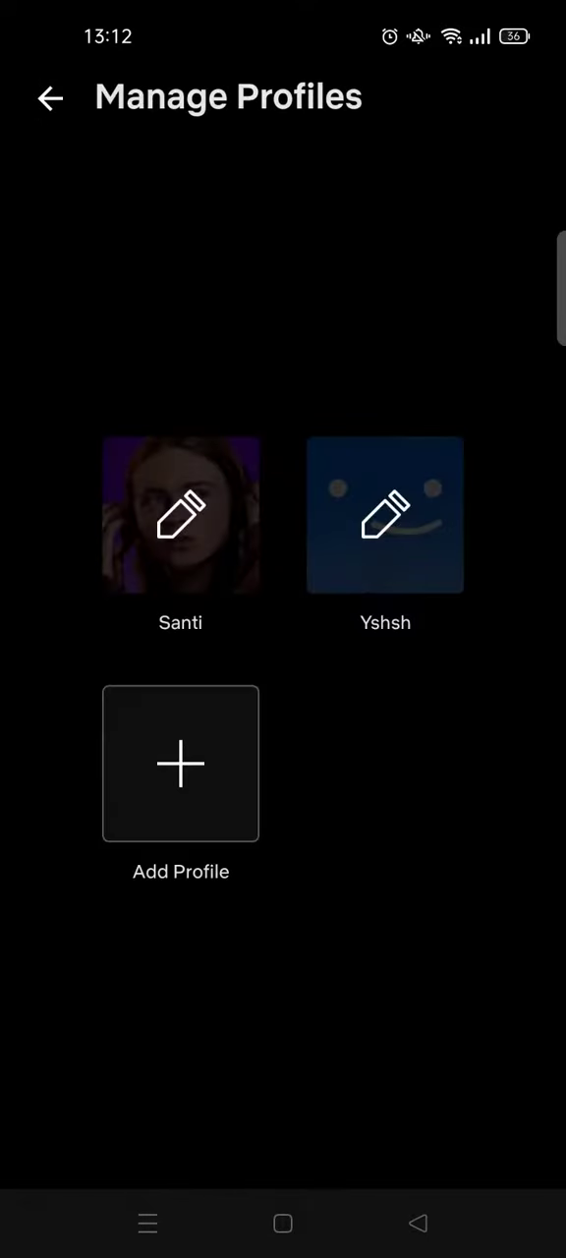